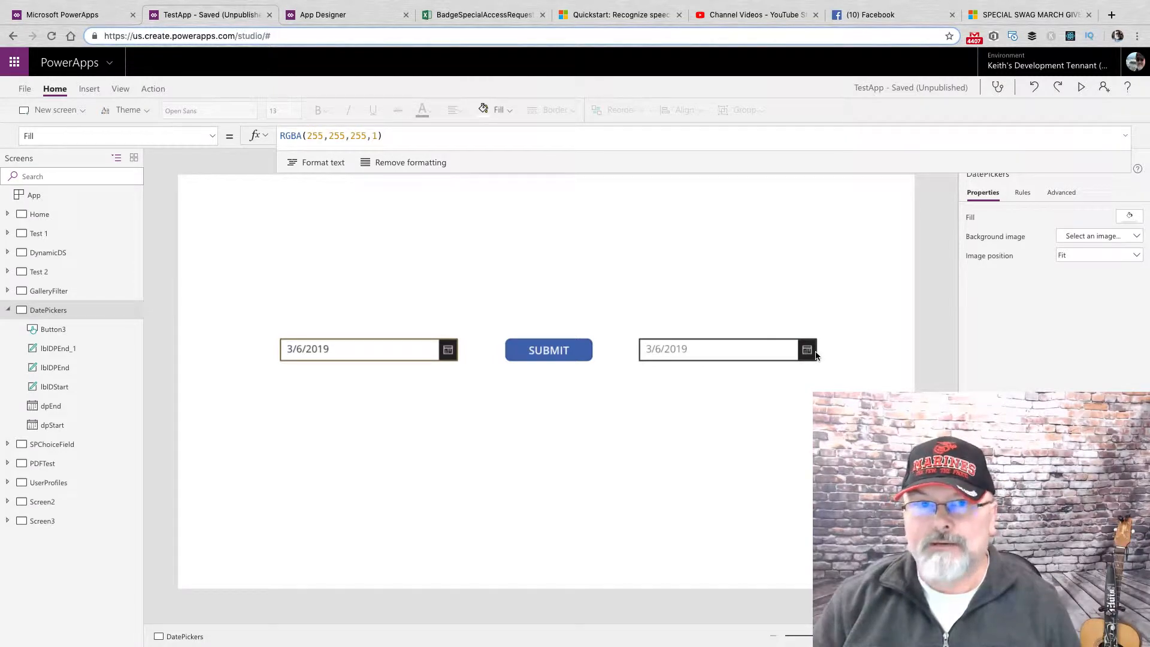
pyautogui.moveTo(252, 320)
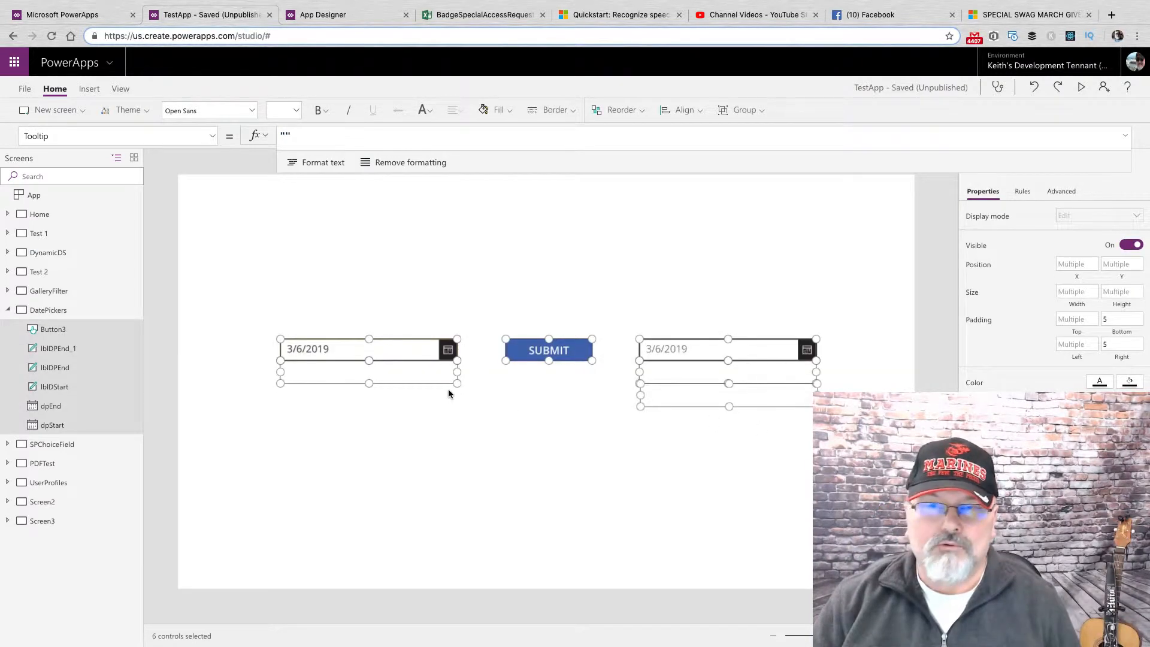
pyautogui.moveTo(446, 400)
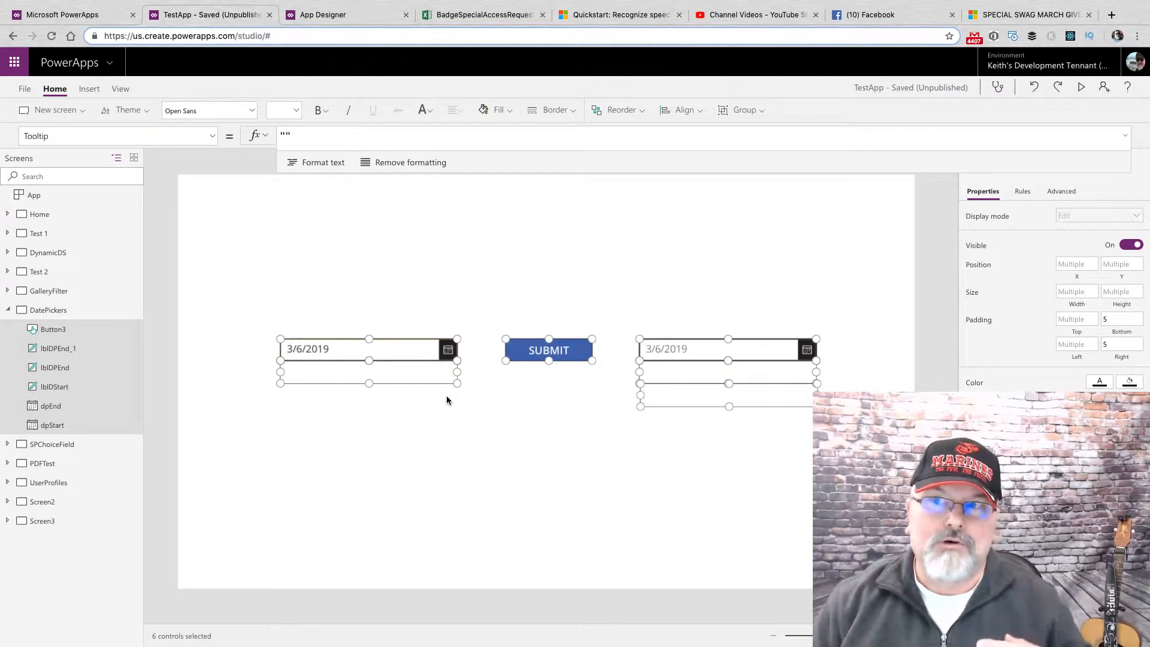
pyautogui.moveTo(470, 442)
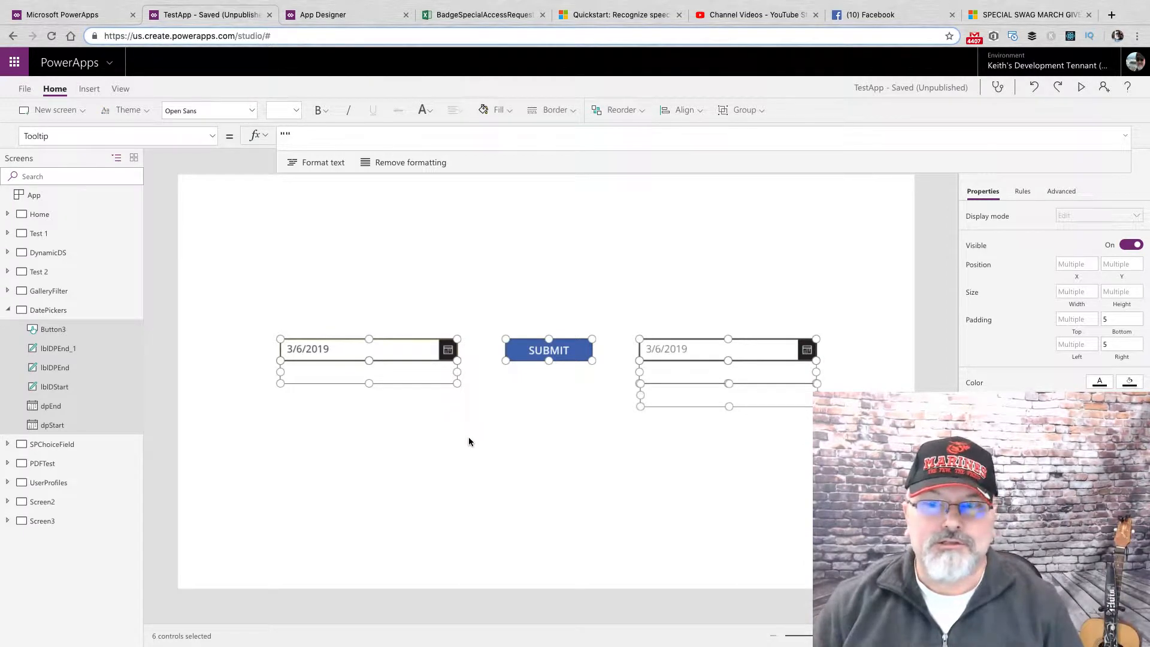
pyautogui.moveTo(531, 487)
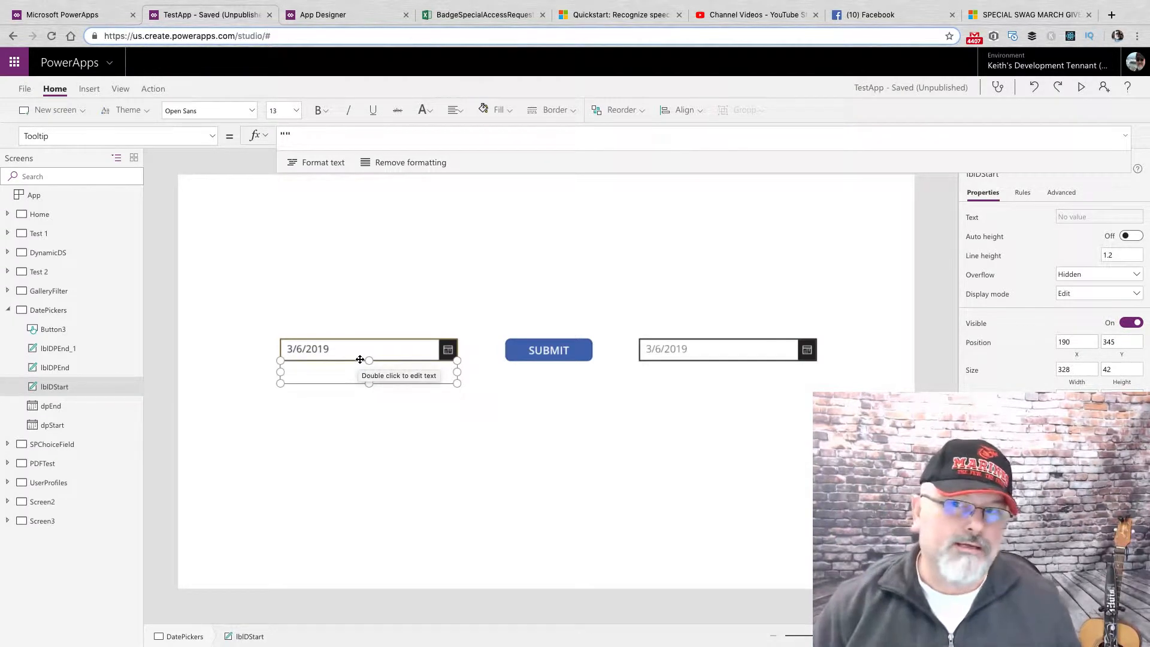
pyautogui.moveTo(628, 326)
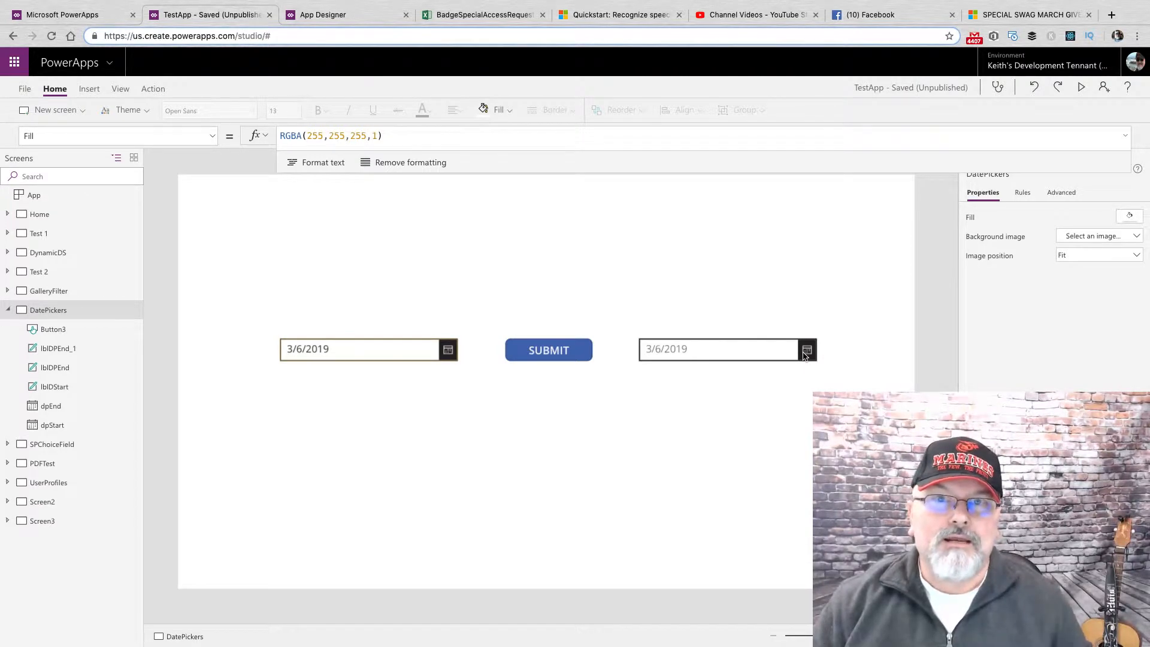
pyautogui.moveTo(800, 353)
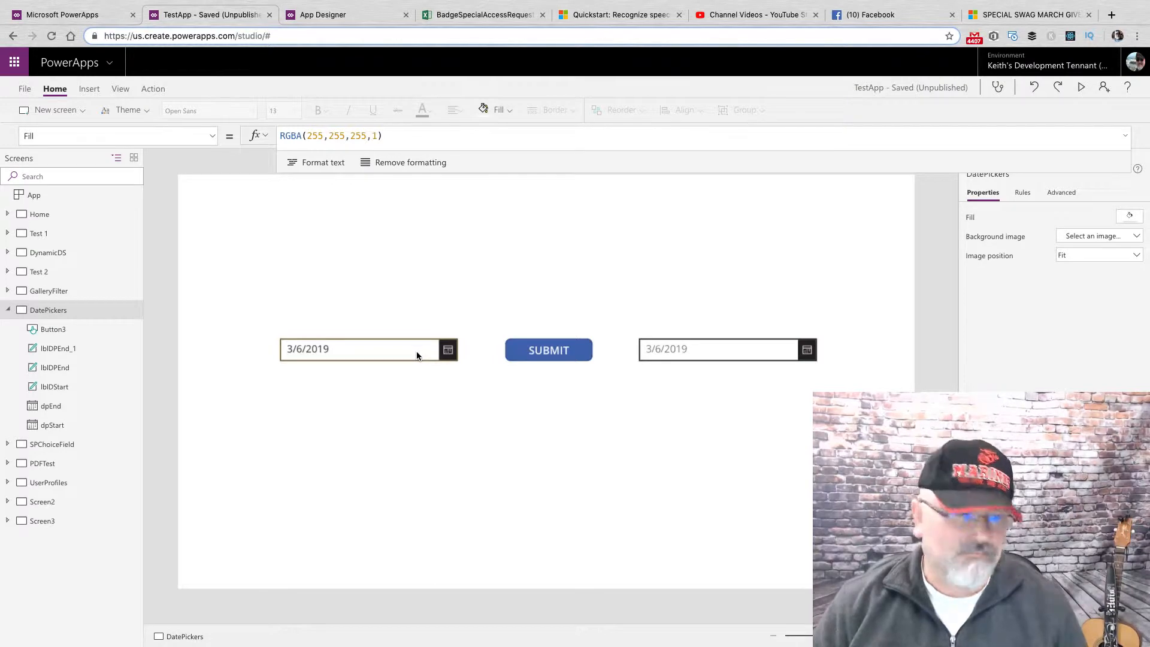
# Step: Display Button3's DisplayMode formula, If(StartDateError || ... ,Disabled,Edit), after browsing the start picker's properties
pyautogui.click(366, 349)
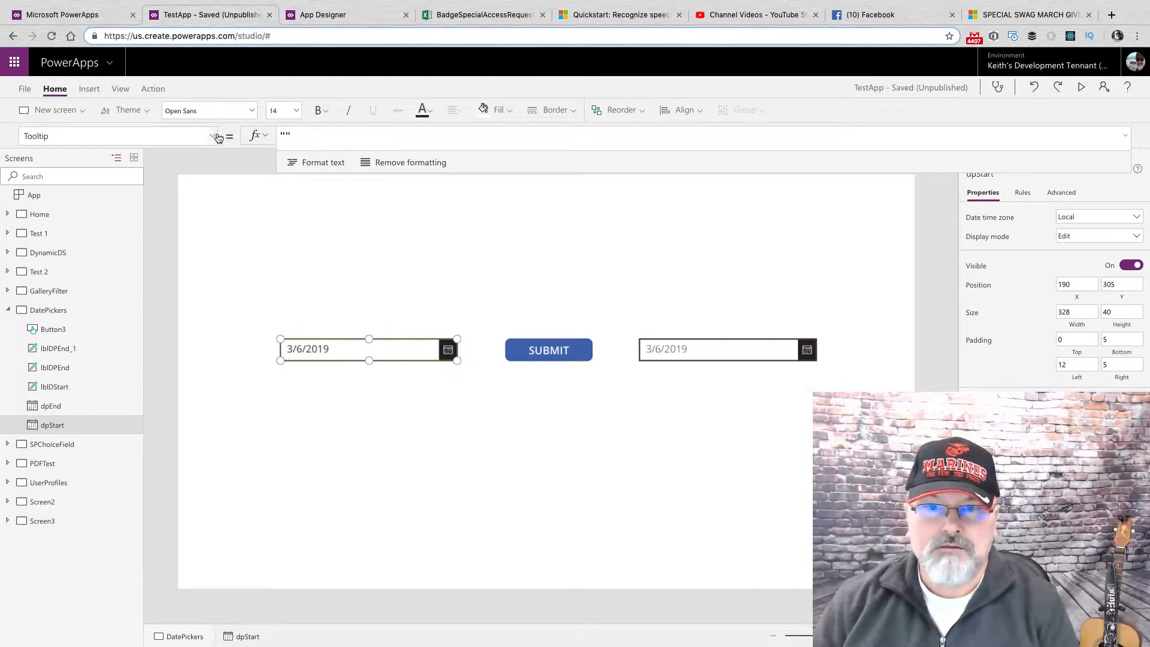
pyautogui.click(213, 136)
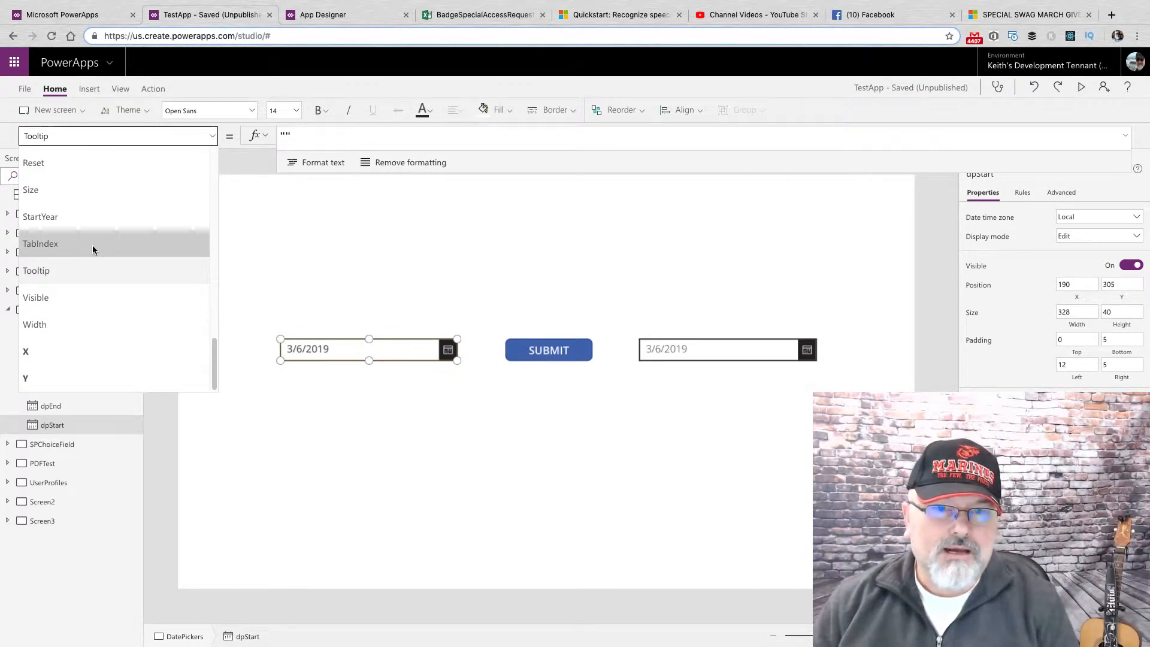
pyautogui.scroll(3)
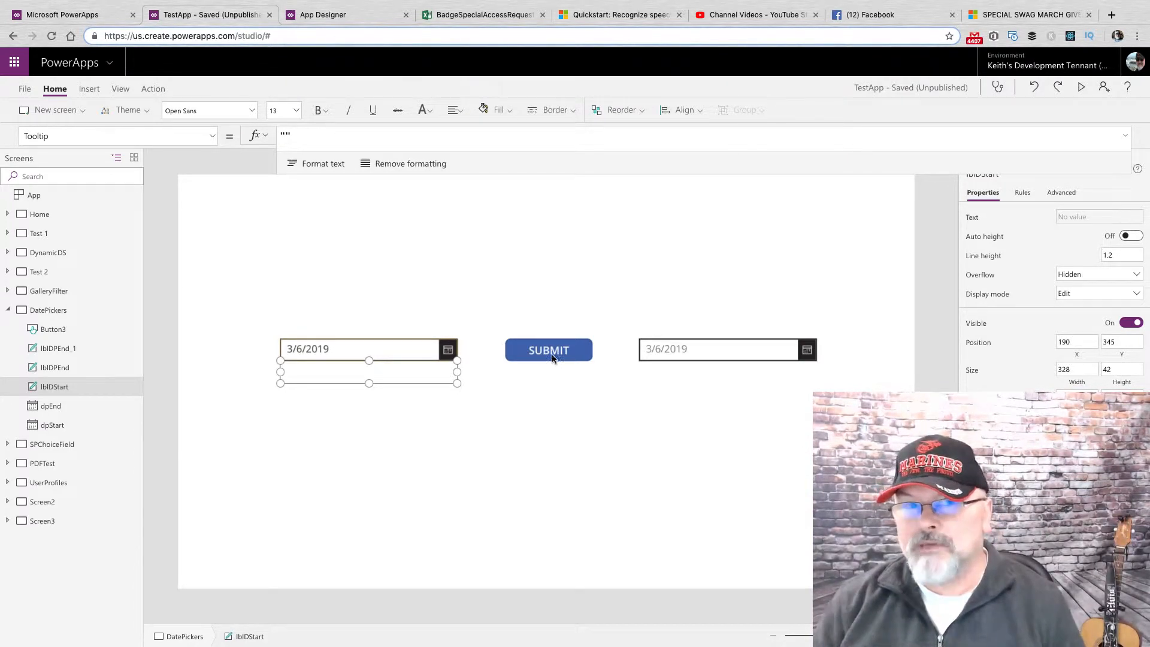
pyautogui.click(548, 350)
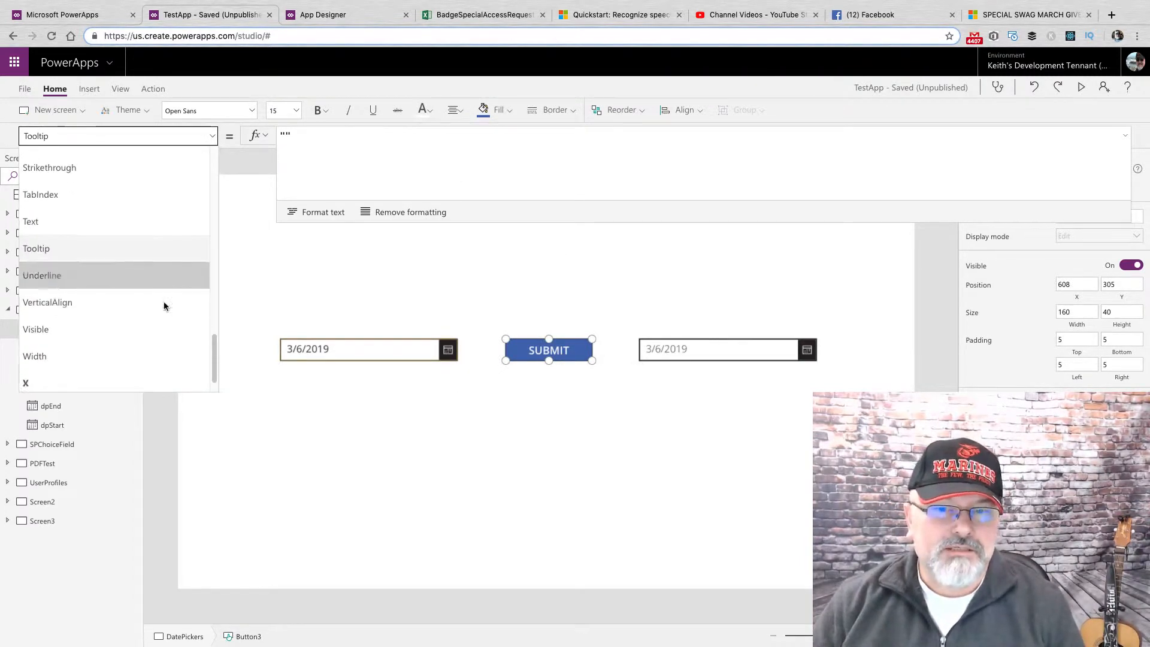
pyautogui.click(118, 136)
pyautogui.write('DisplayMode')
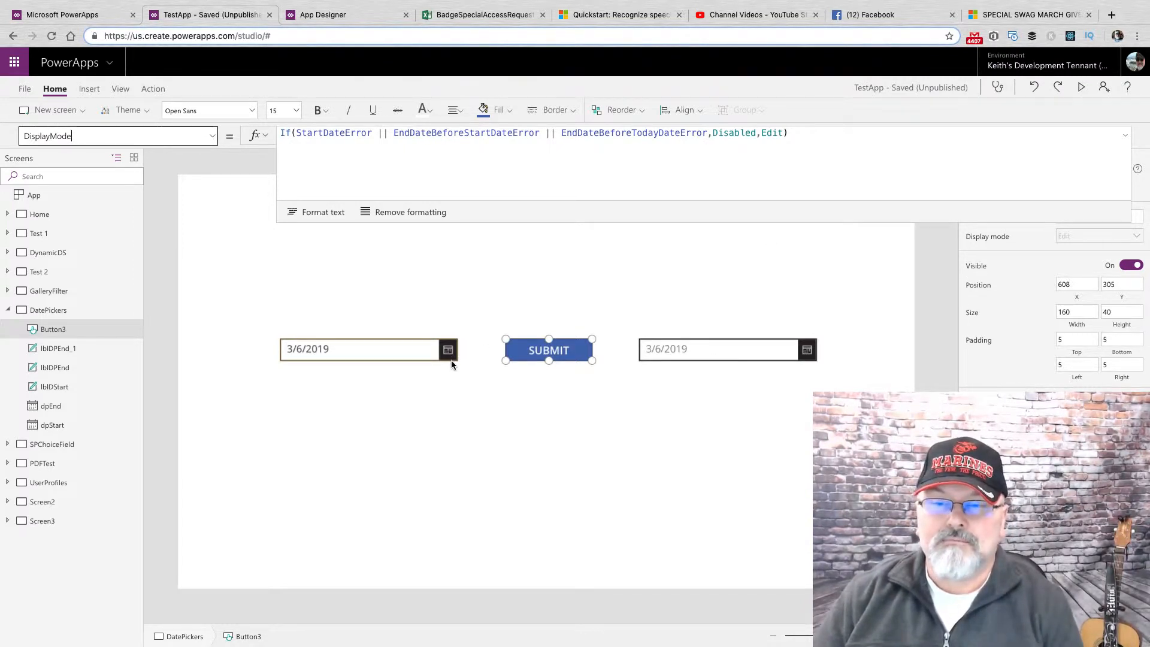
pyautogui.moveTo(409, 383)
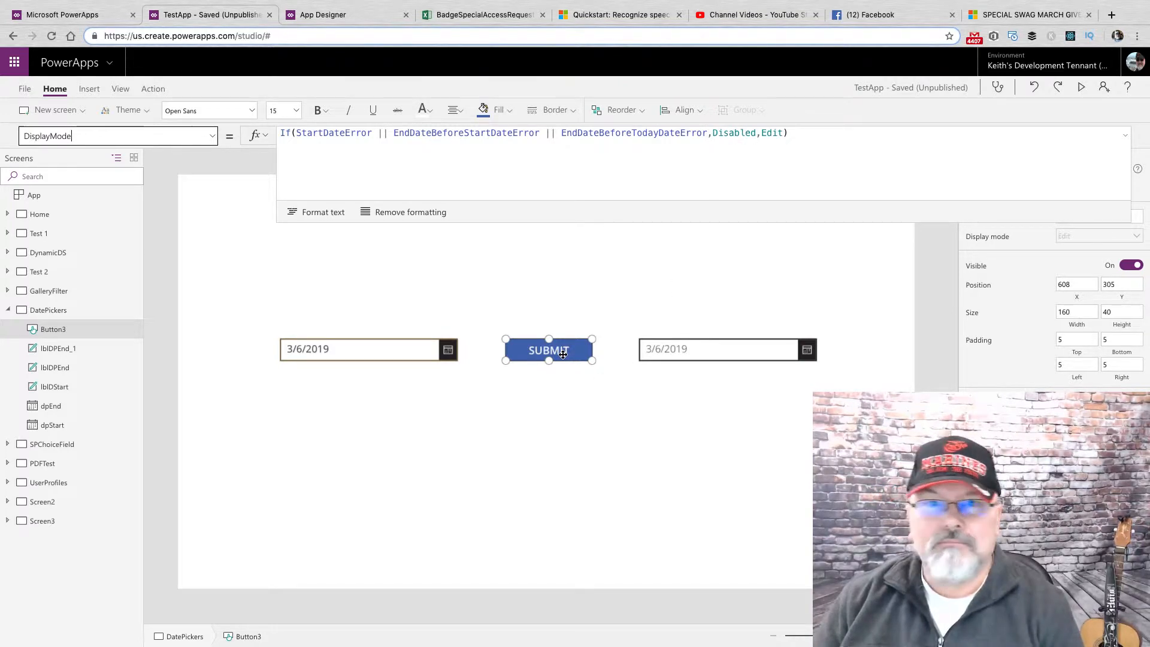
pyautogui.moveTo(688, 258)
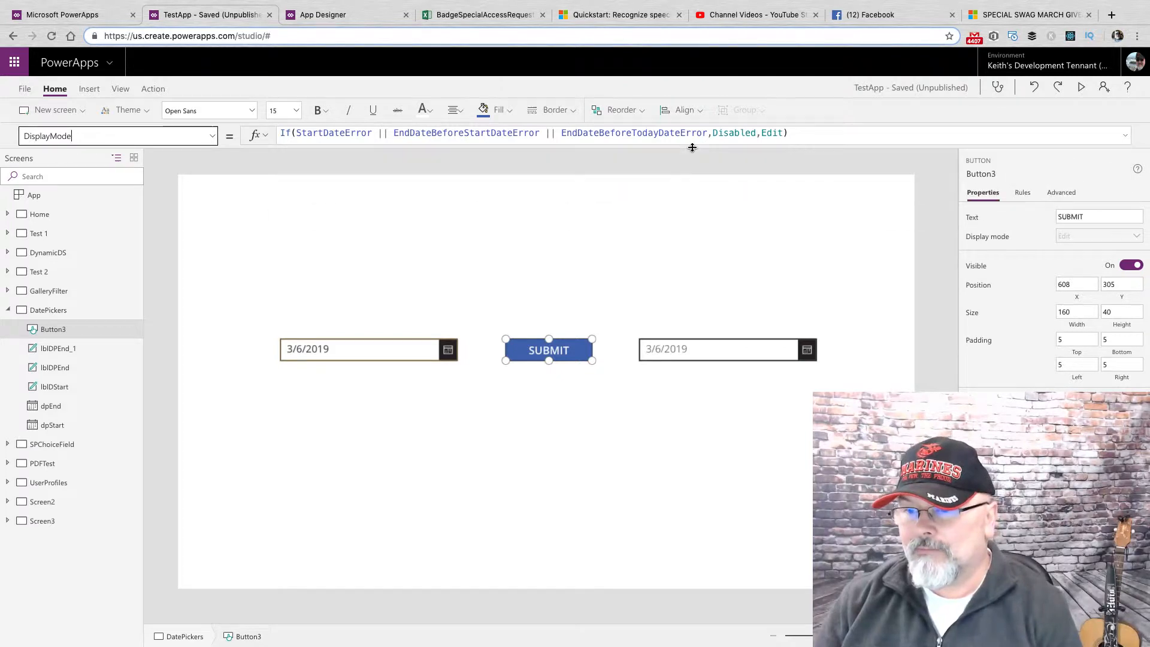
pyautogui.click(726, 349)
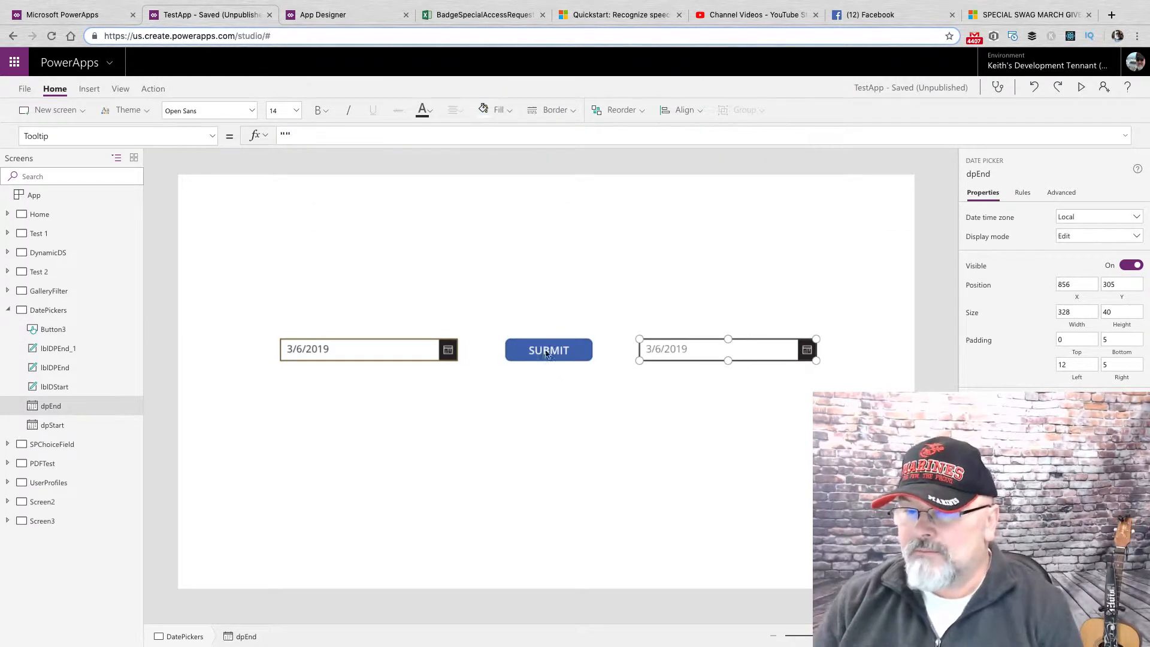
pyautogui.moveTo(594, 248)
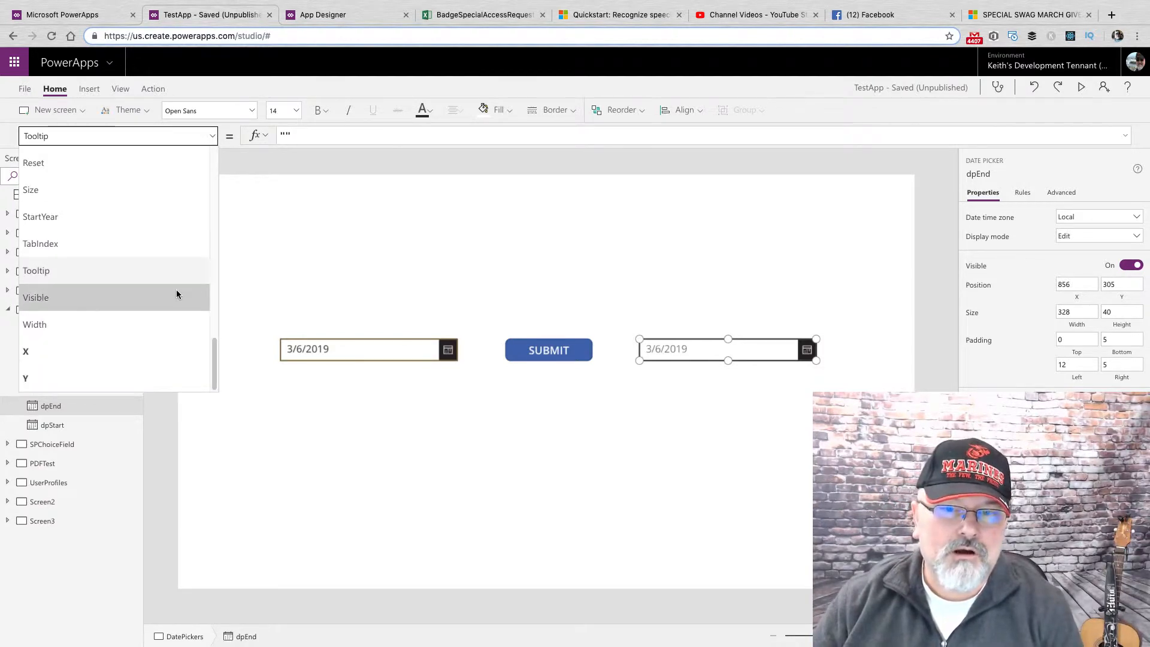
pyautogui.scroll(3)
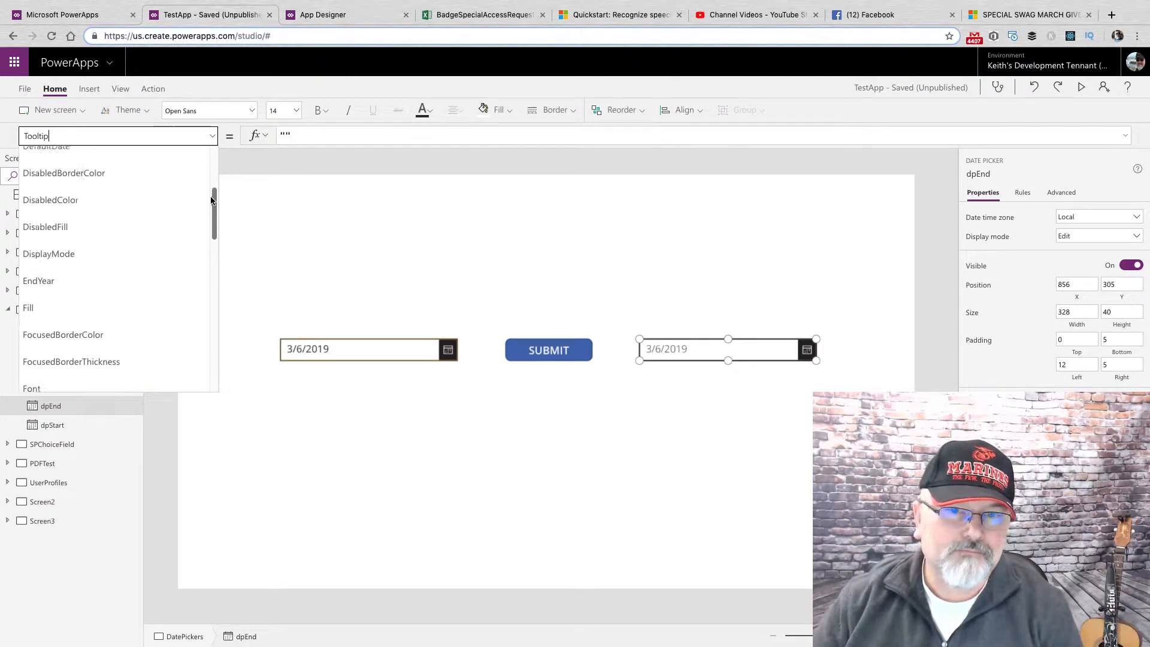
pyautogui.scroll(-3)
pyautogui.write('OnChange')
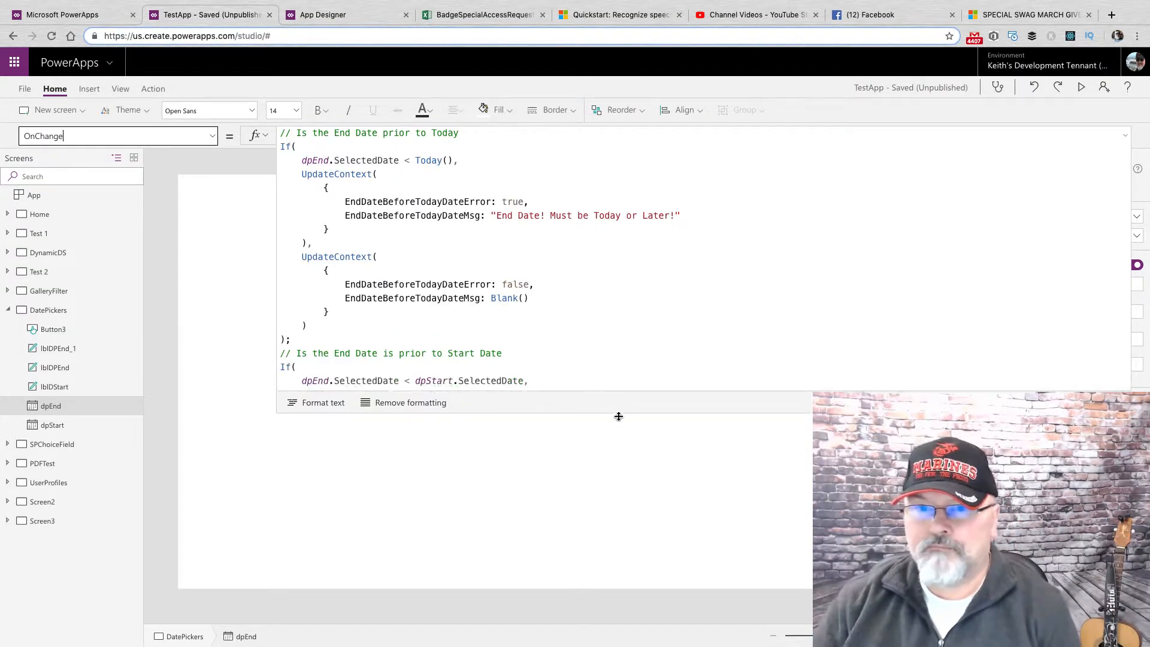
pyautogui.scroll(-3)
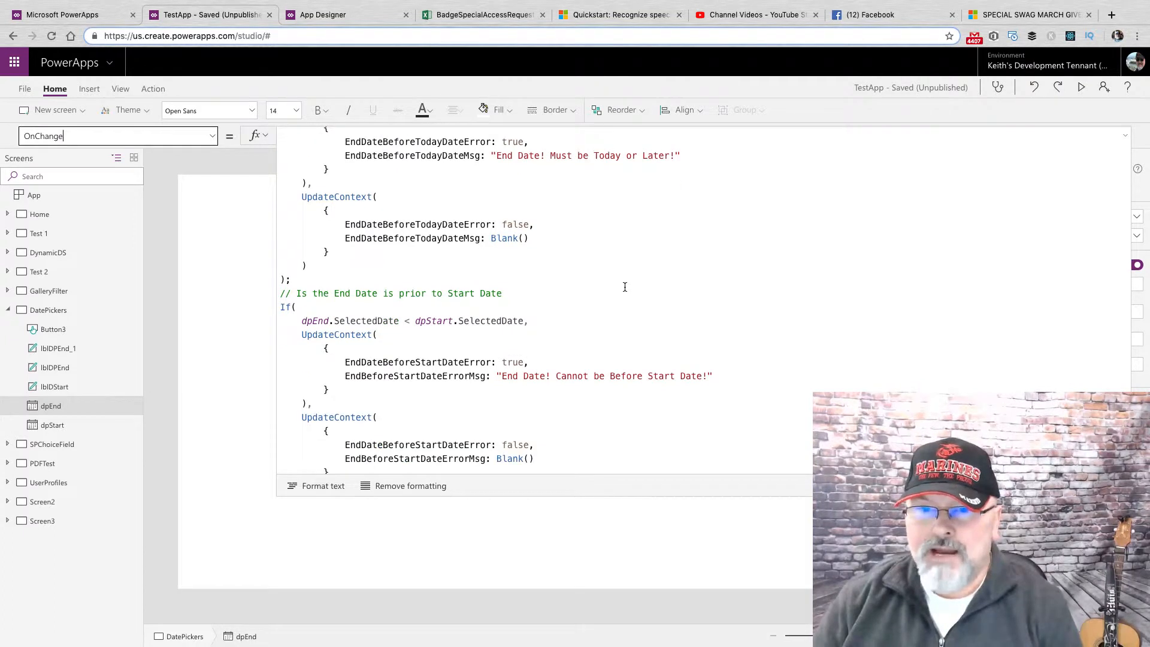
pyautogui.scroll(3)
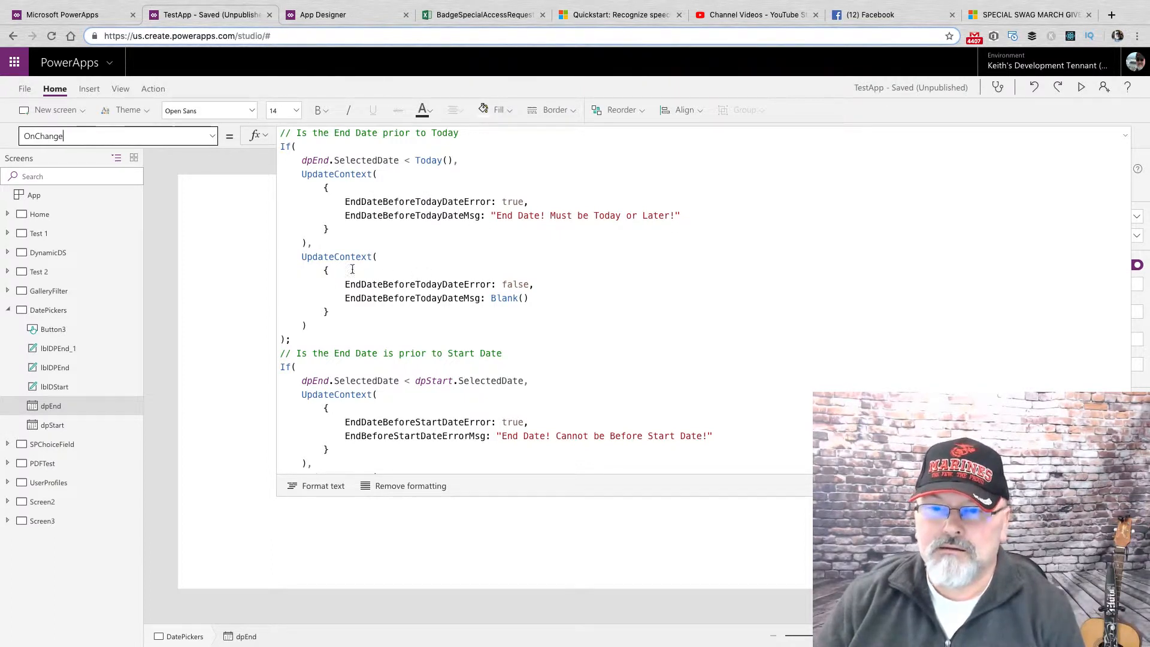
pyautogui.scroll(-3)
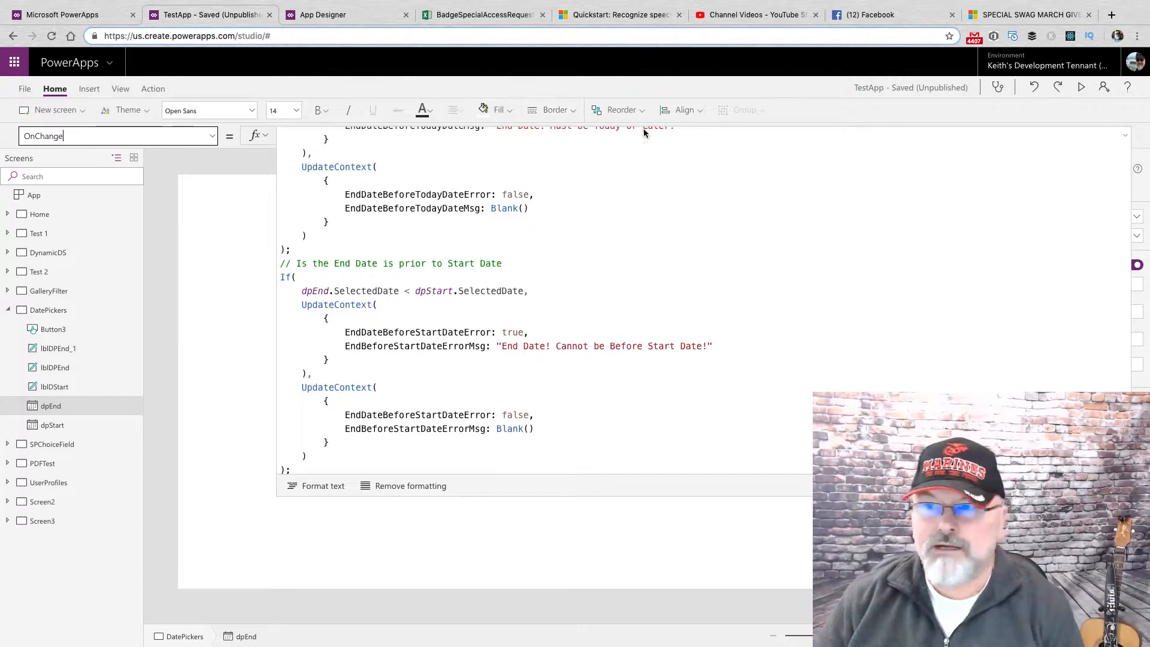
pyautogui.scroll(3)
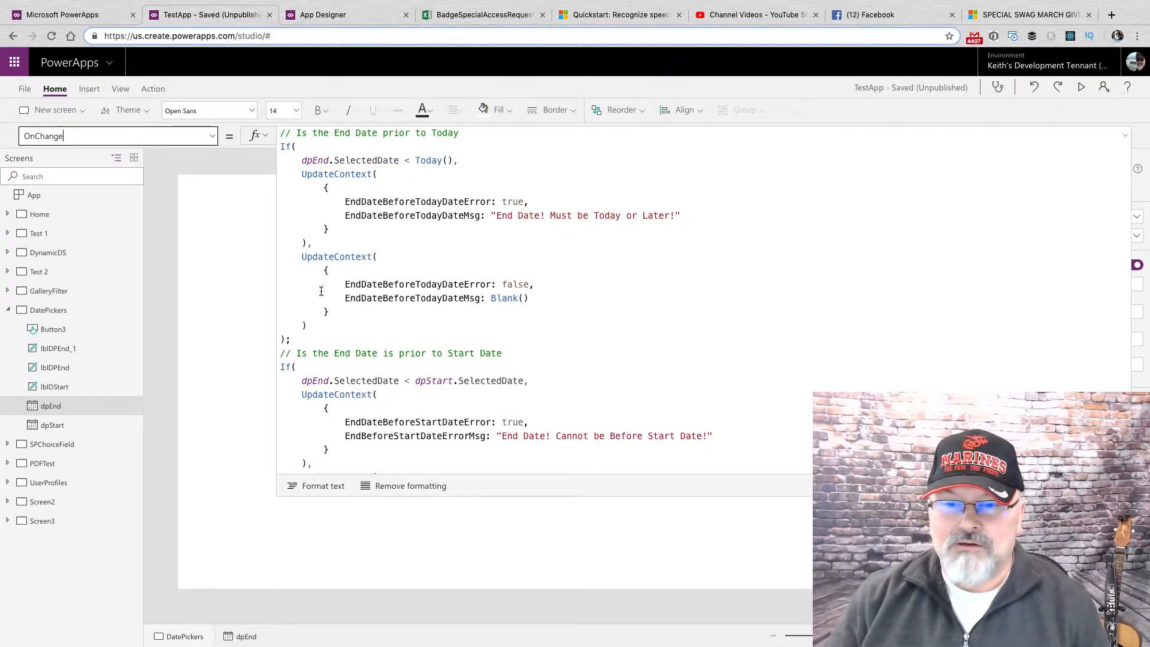
# Step: Add an If to dpEnd's OnChange setting EndBorderColor to Color.Red on either end-date error, else Color.Black
pyautogui.scroll(-3)
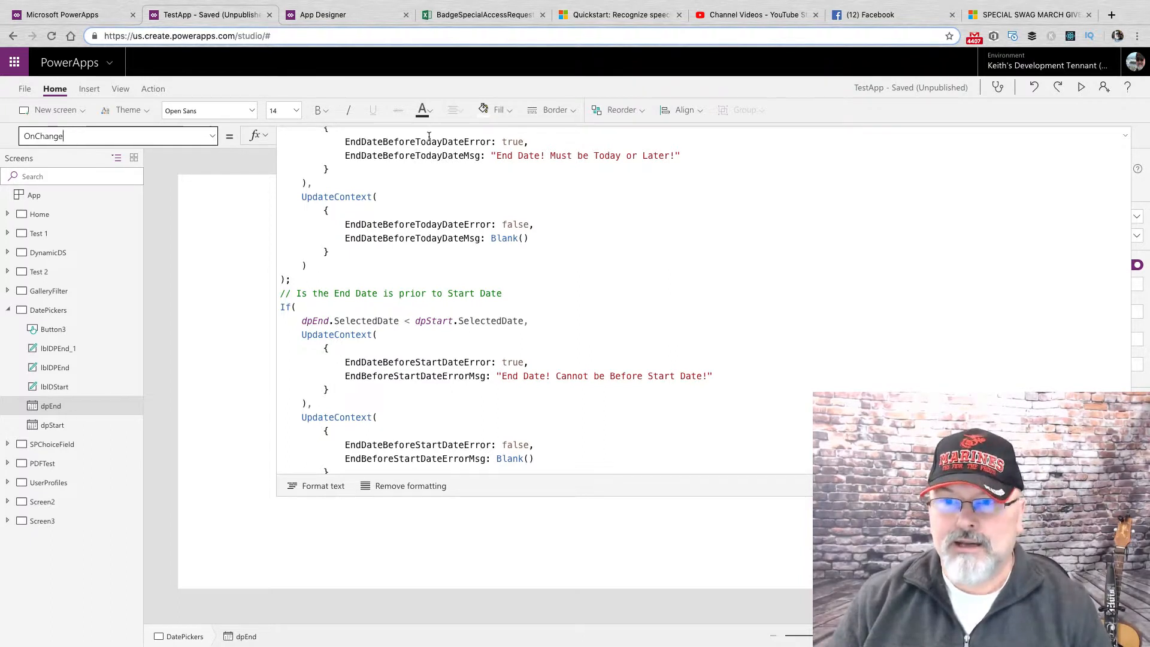
pyautogui.scroll(-3)
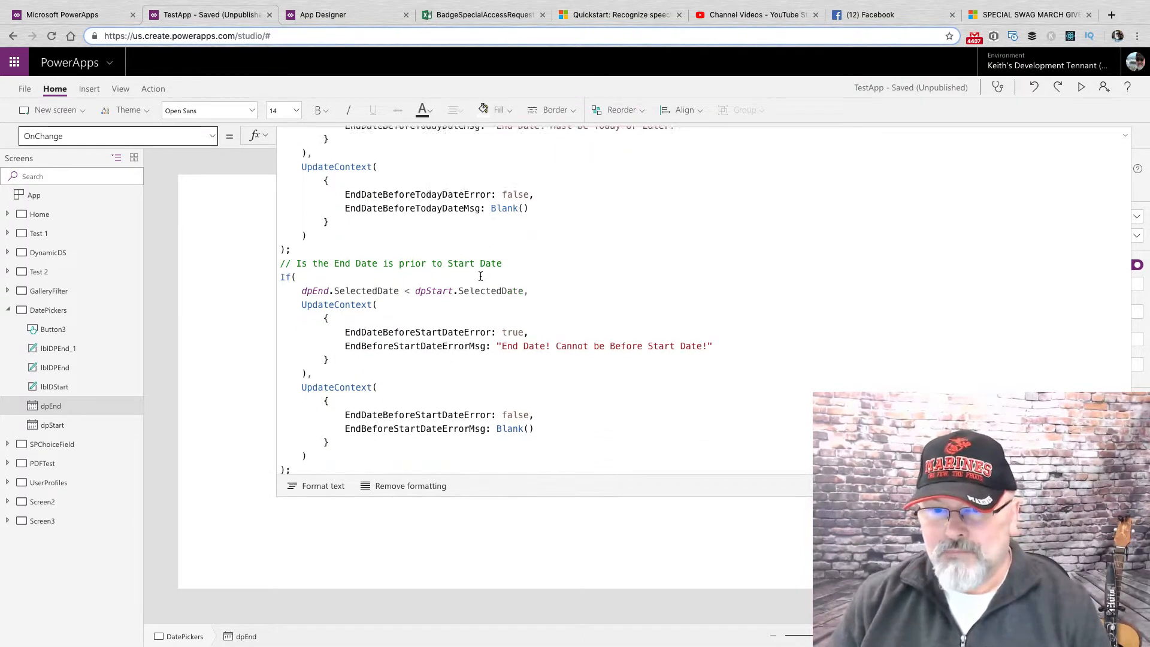
pyautogui.scroll(-3)
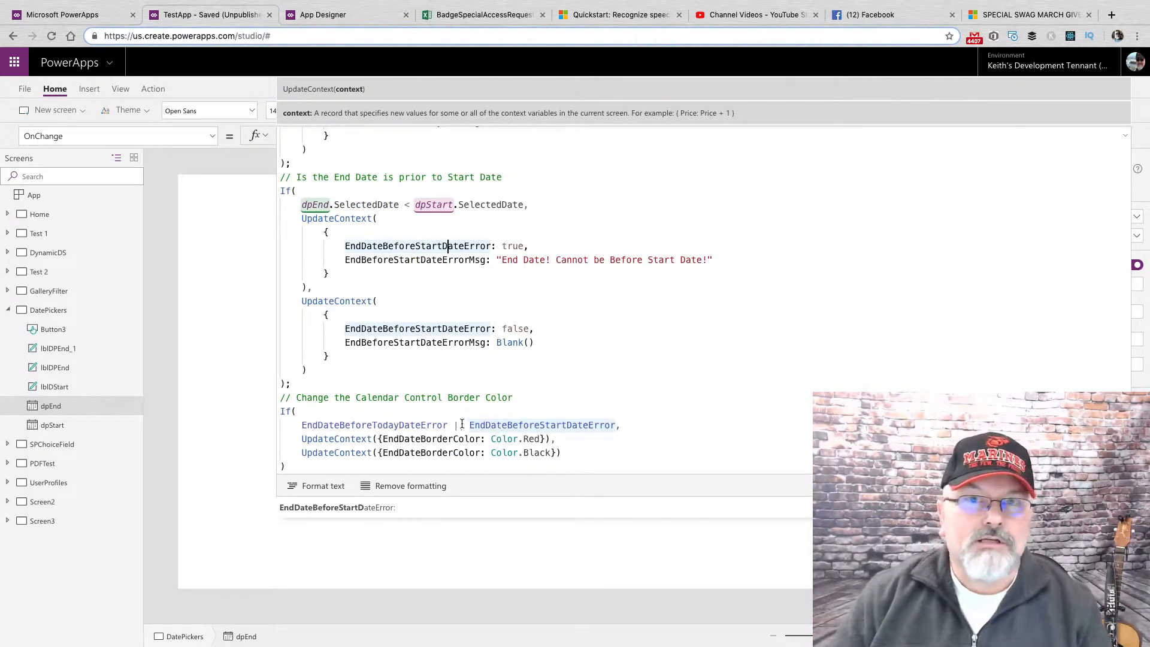
pyautogui.write('|')
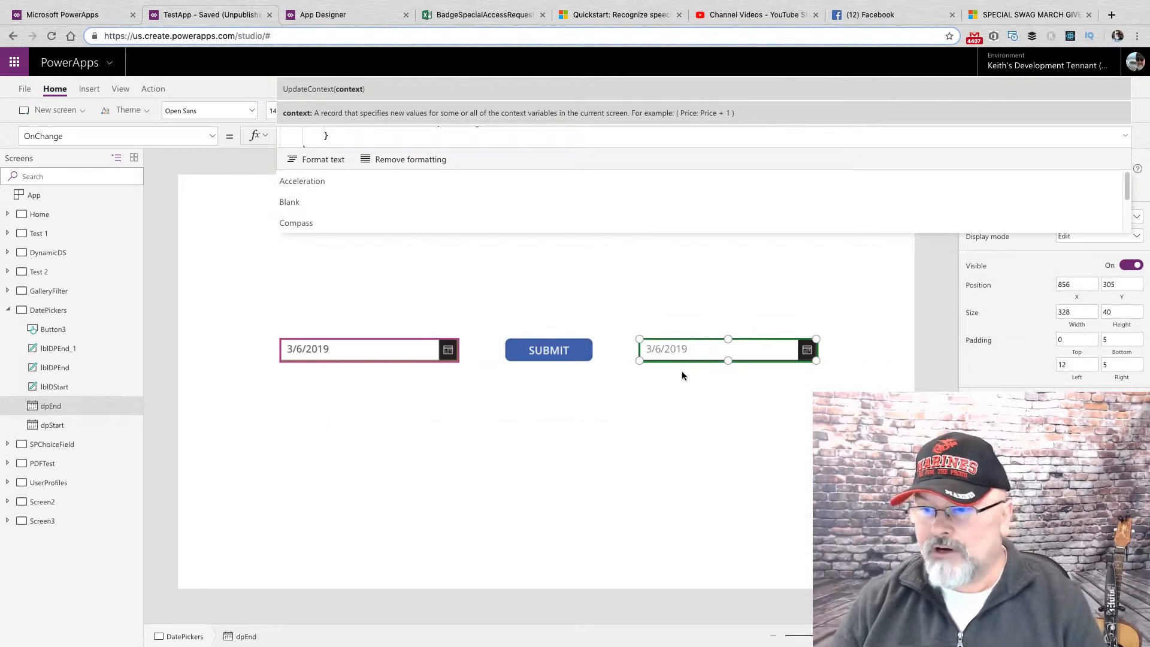
pyautogui.click(57, 366)
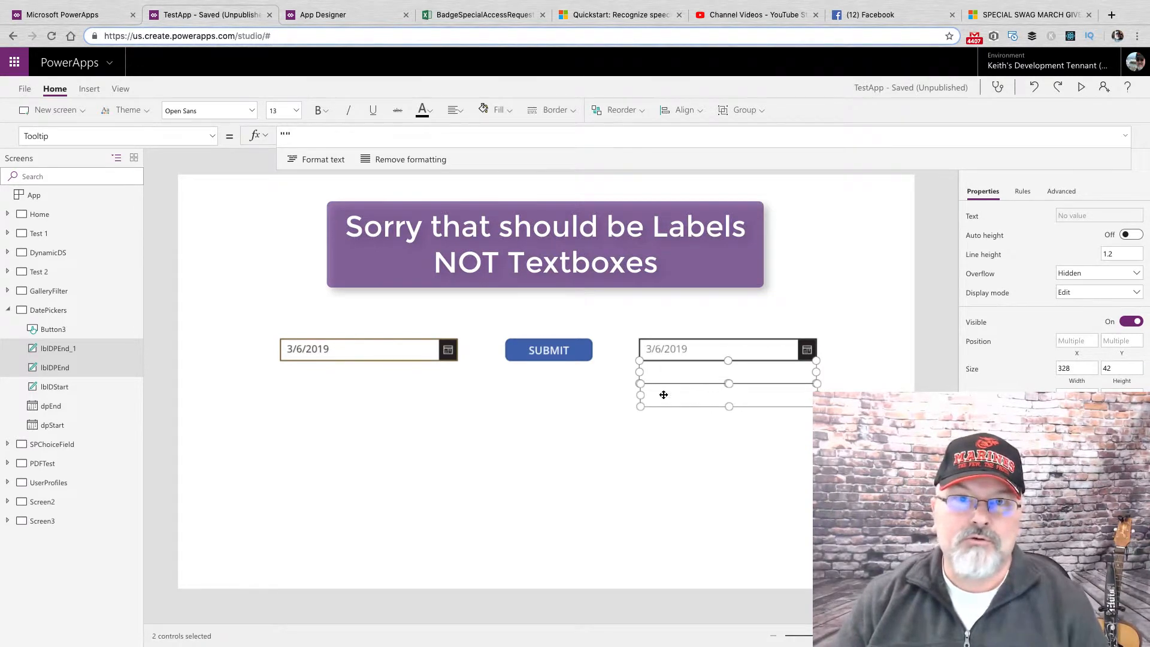
pyautogui.moveTo(648, 398)
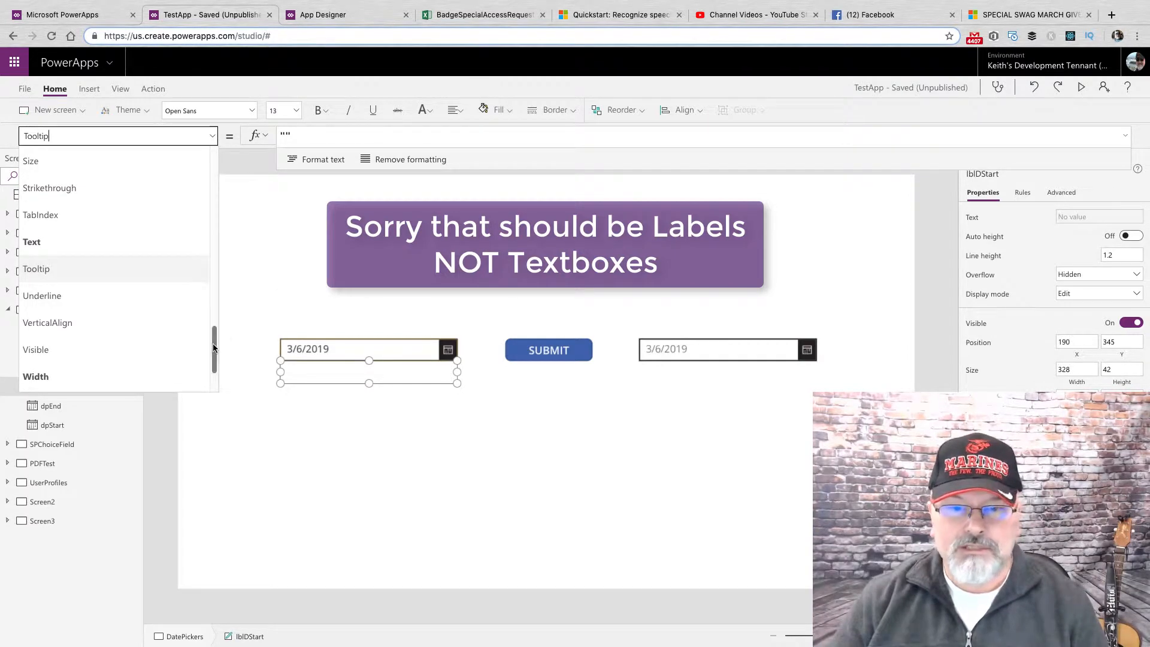
pyautogui.scroll(3)
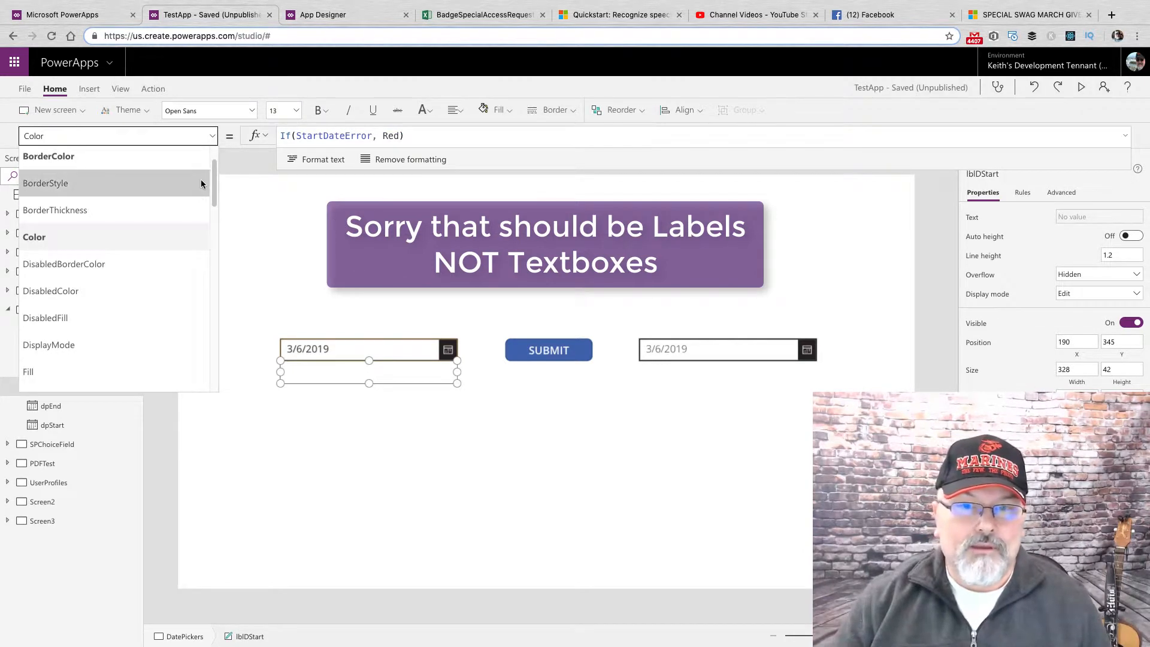
pyautogui.scroll(-3)
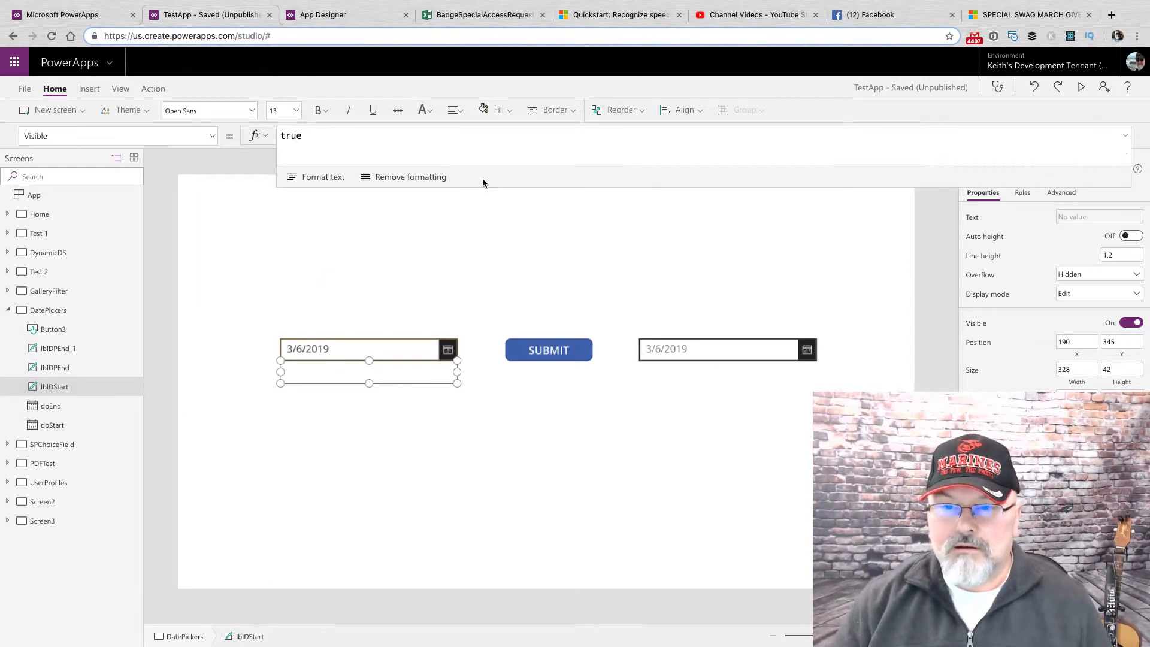
pyautogui.moveTo(295, 264)
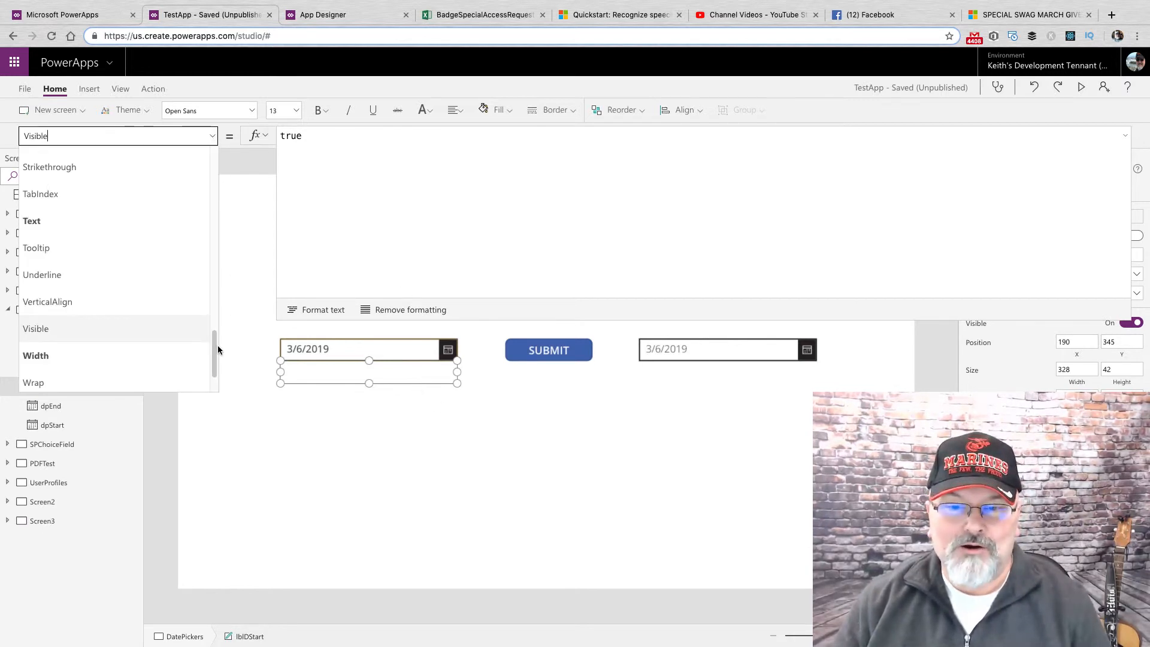
pyautogui.scroll(3)
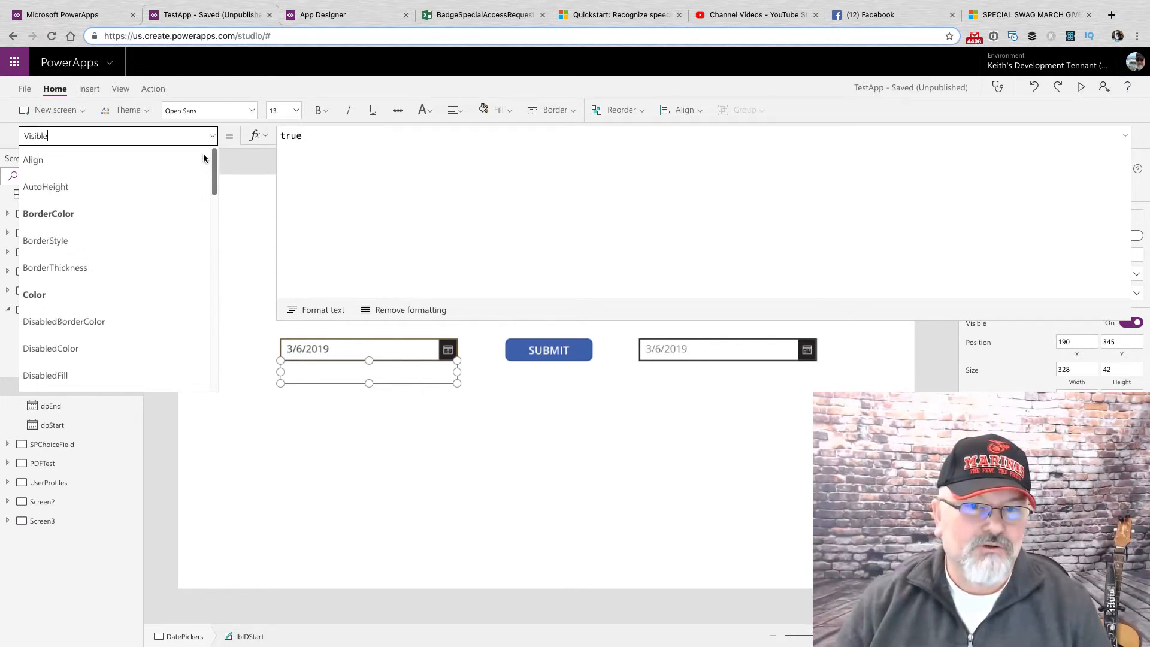
pyautogui.scroll(-3)
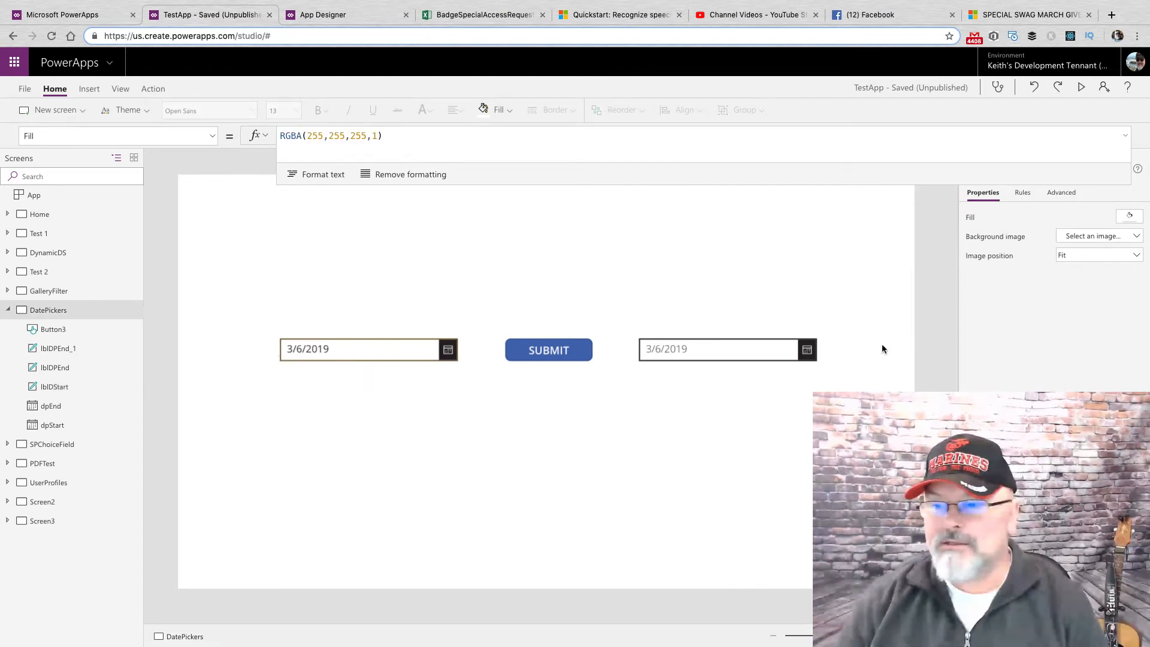
pyautogui.moveTo(763, 402)
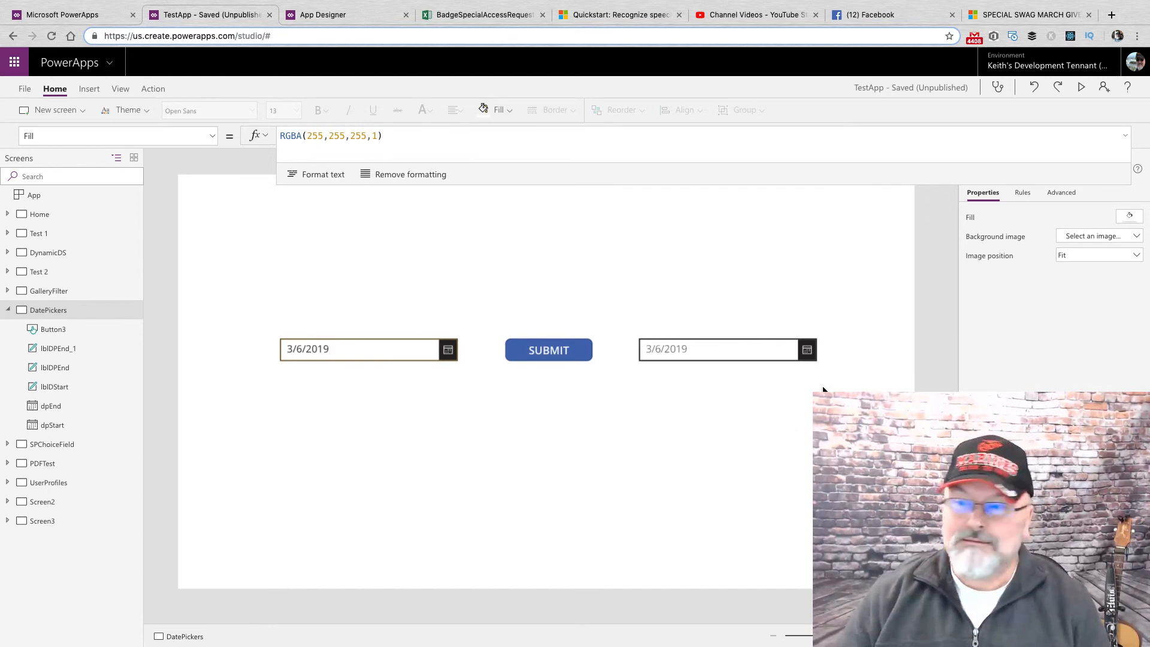
pyautogui.moveTo(826, 382)
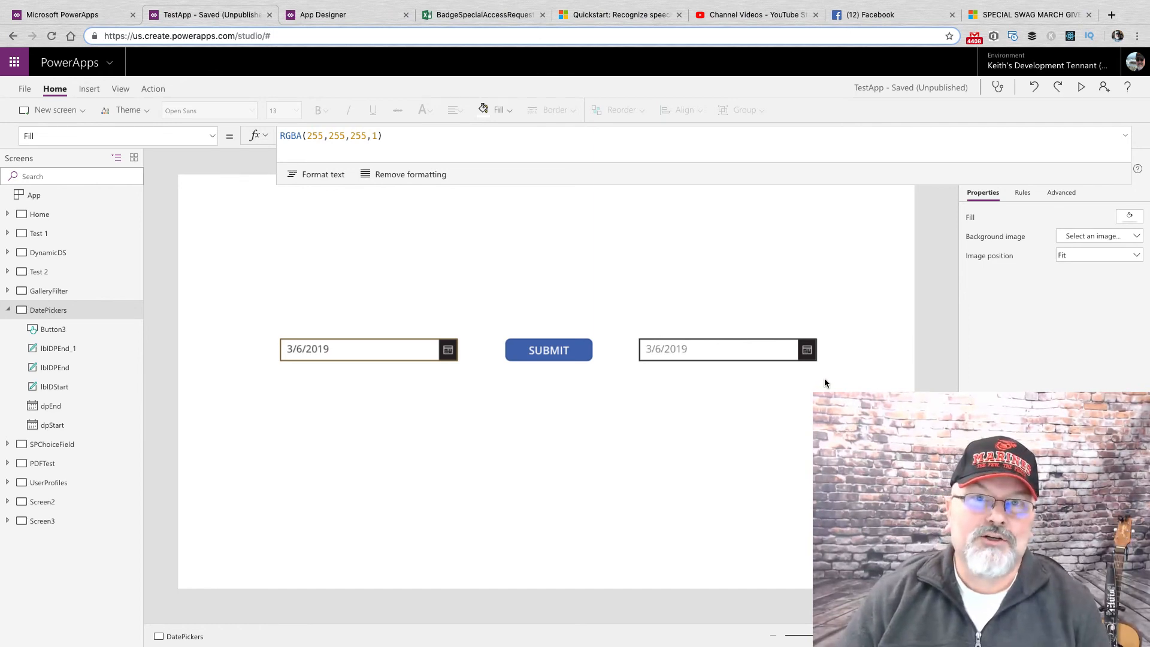